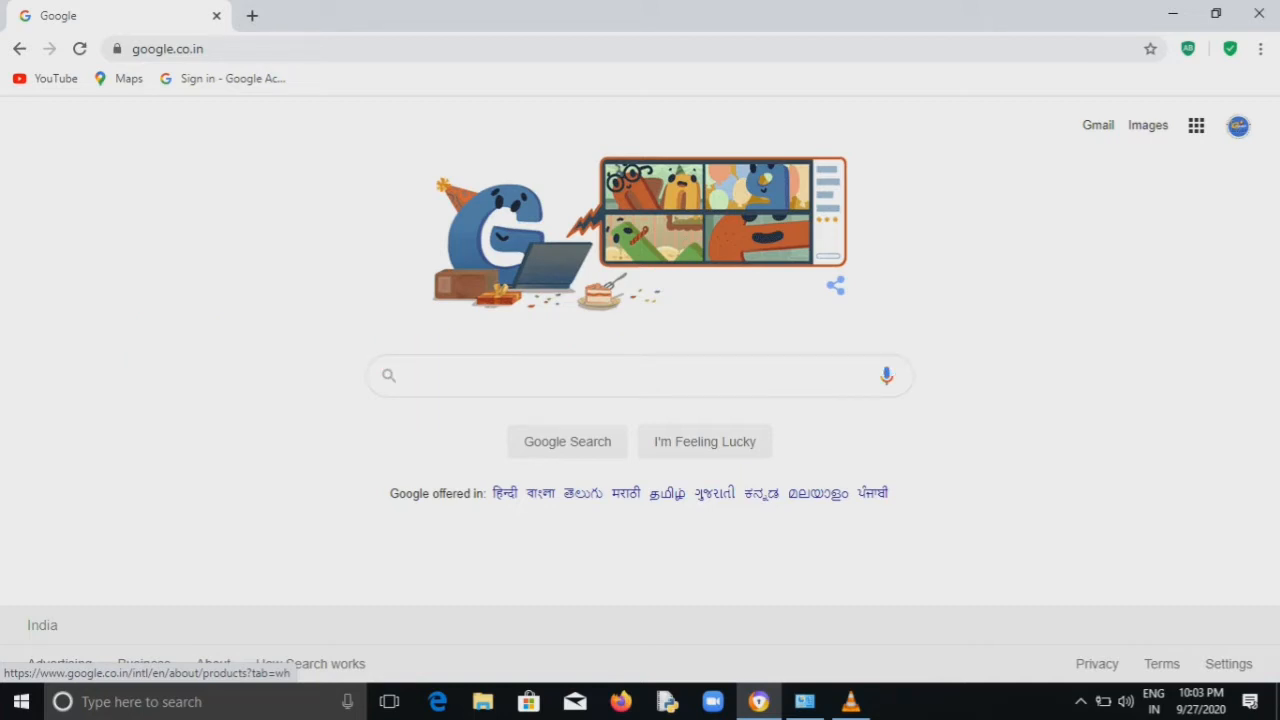
Launch Google Calendar from the Google apps grid on the Google Search page
click(1196, 125)
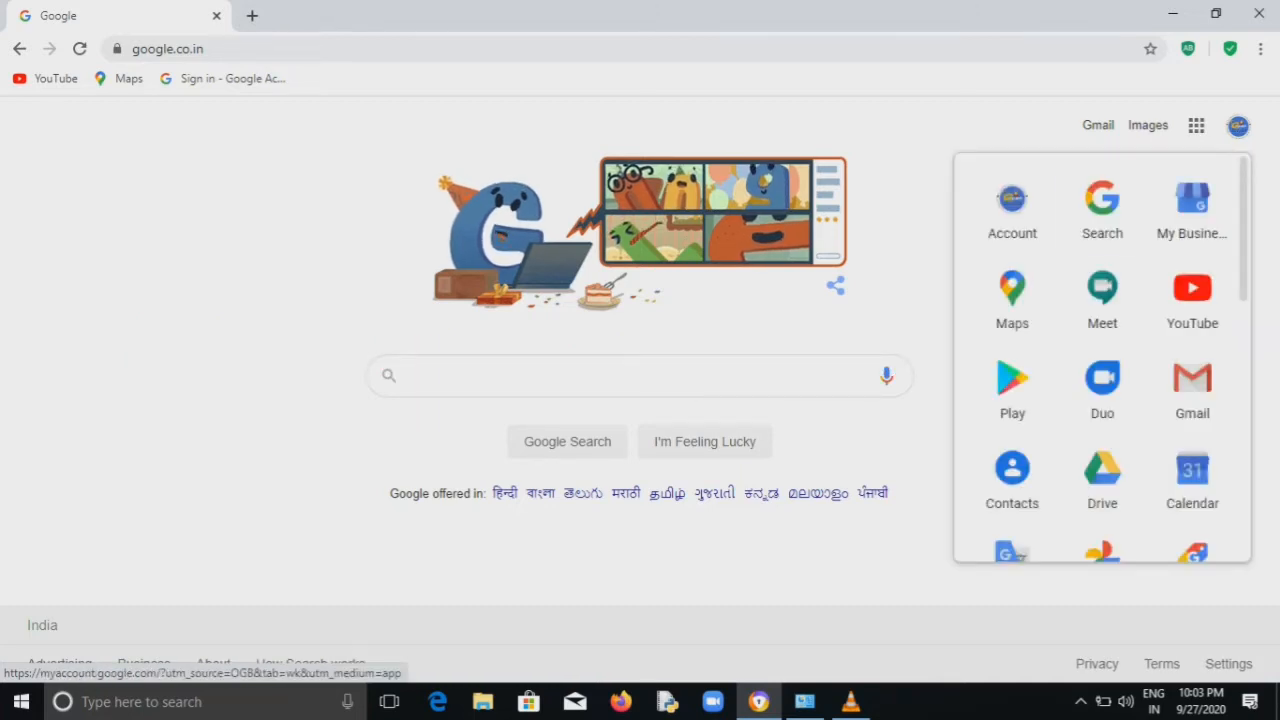
mouse_move(1102, 297)
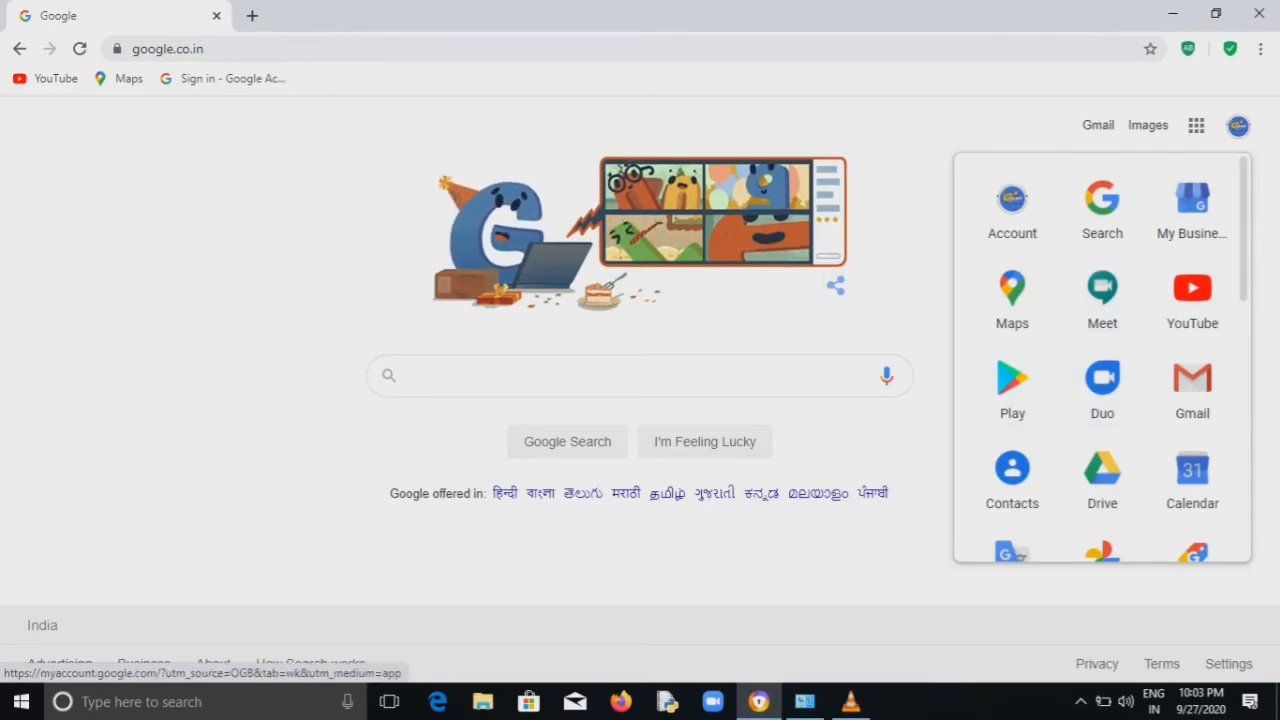
mouse_move(1192, 470)
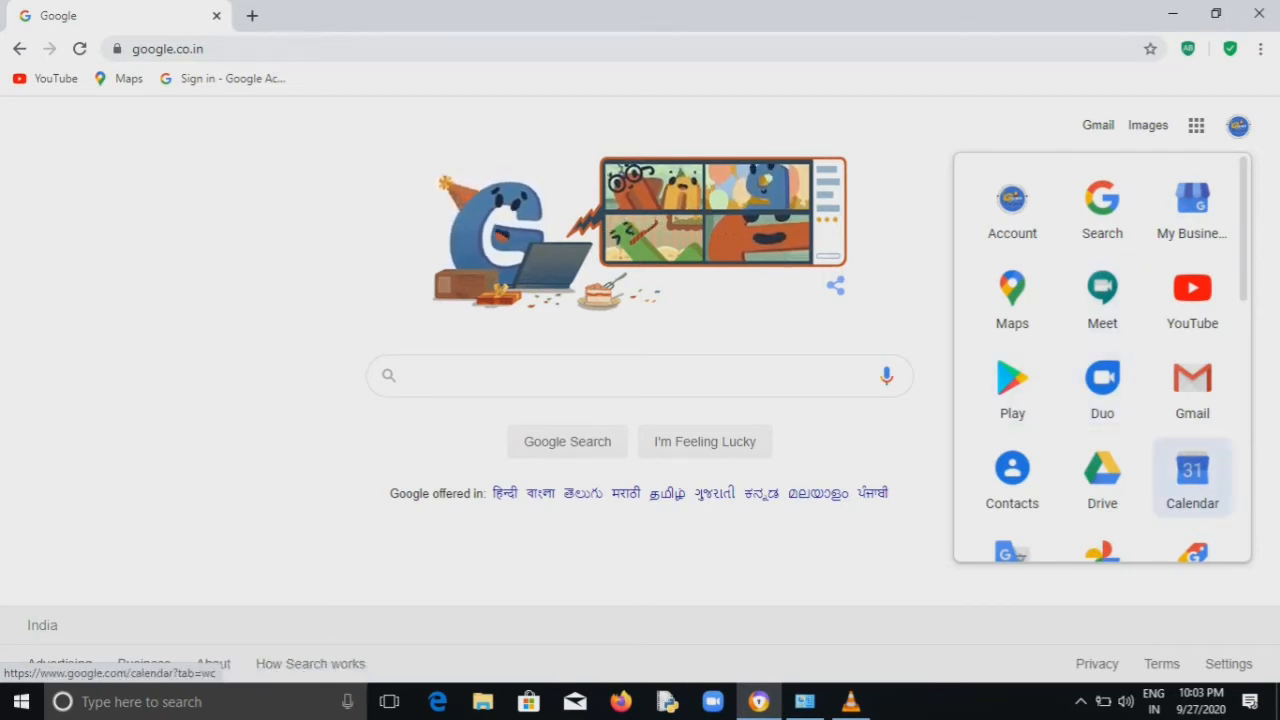
click(1191, 470)
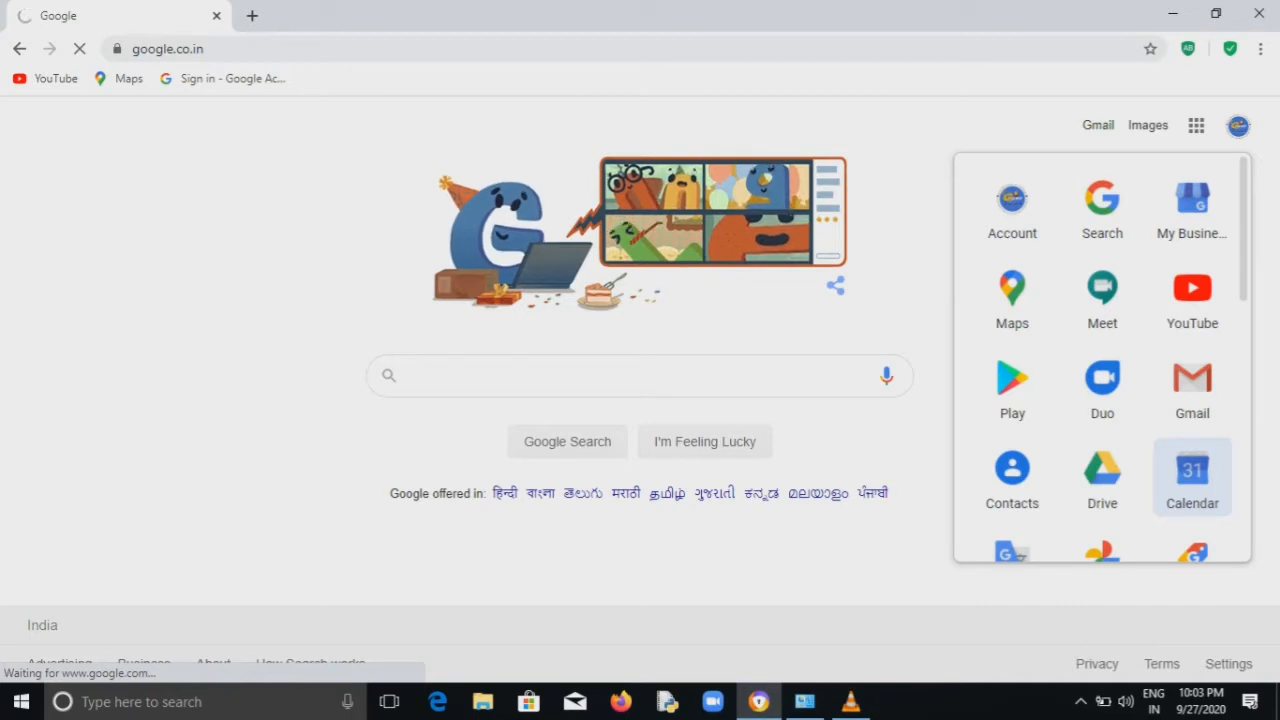
click(1191, 471)
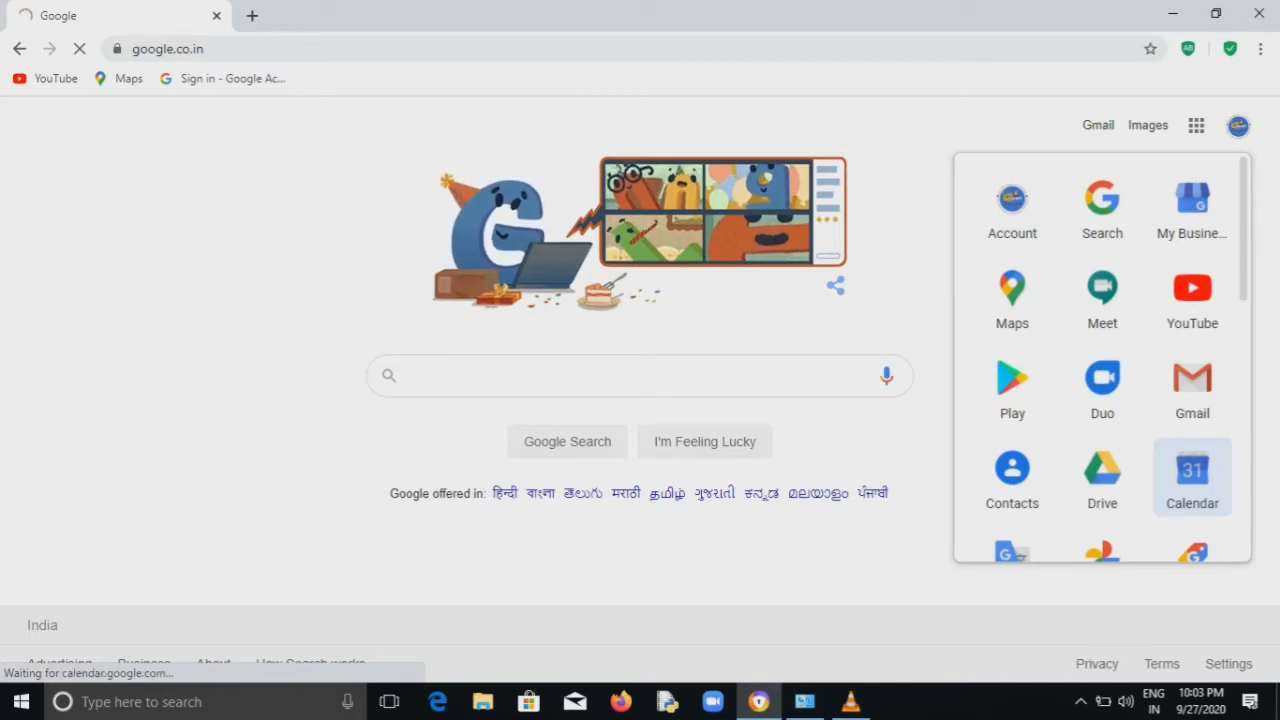
click(1191, 472)
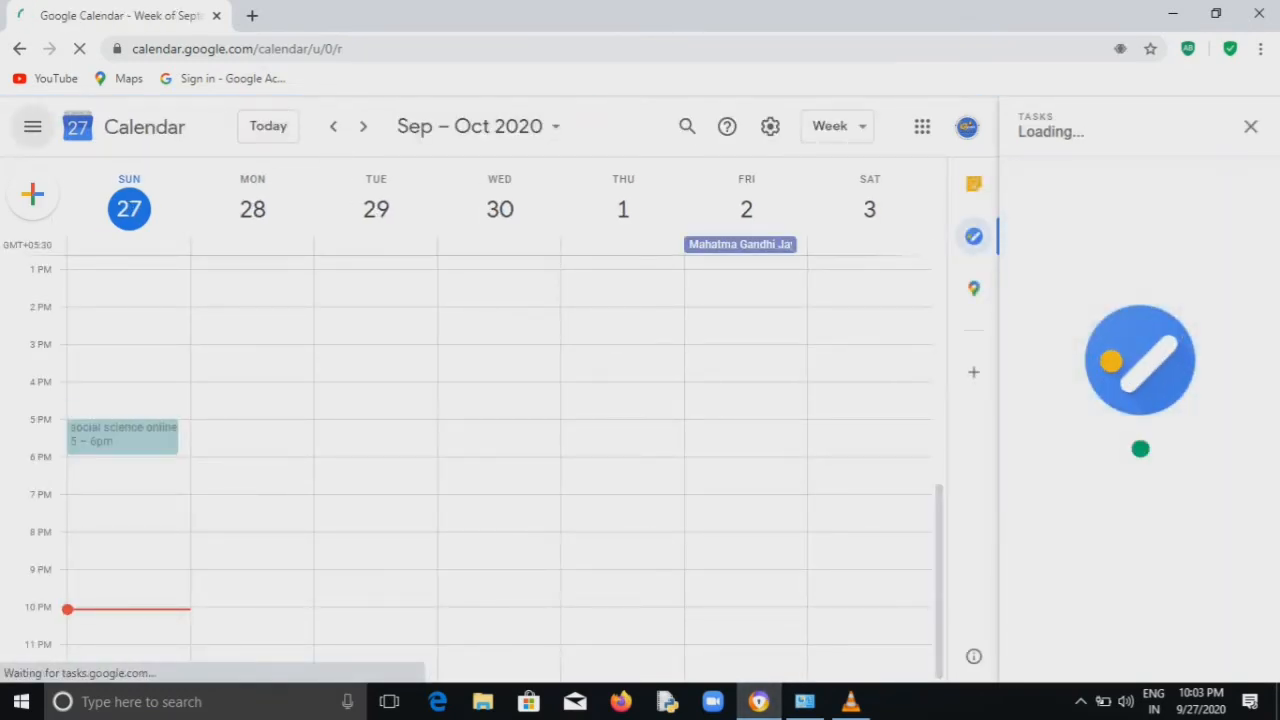
Show the sidebar and start a new event on Sunday, September 27, at 10:30pm
click(32, 126)
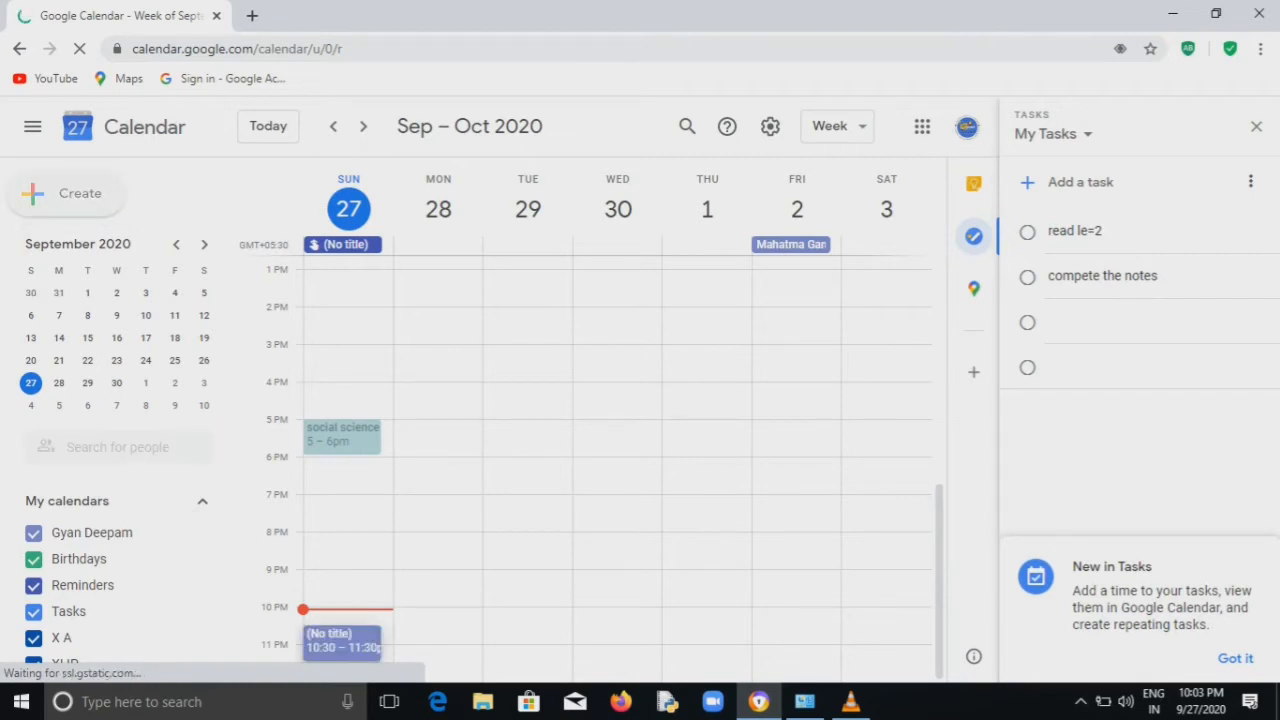
click(342, 640)
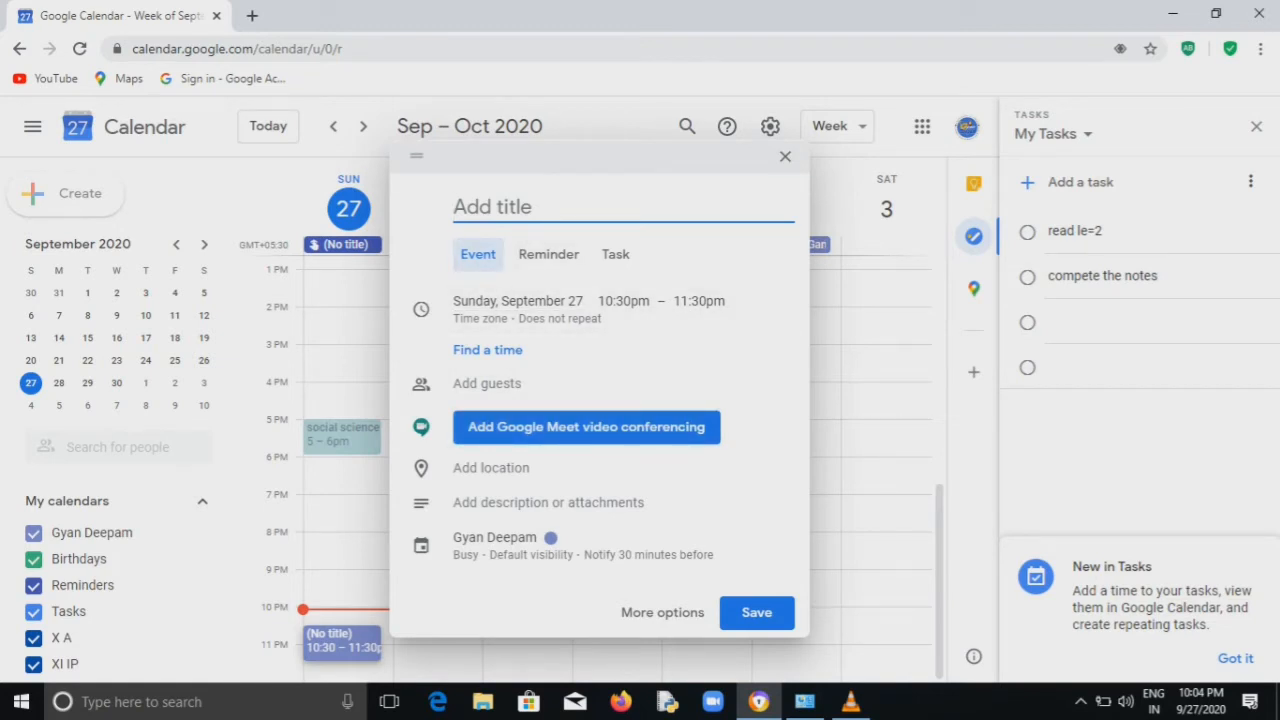
Title the draft 'Trial', open full details, and uncheck Invite others and See guest list
text(trial)
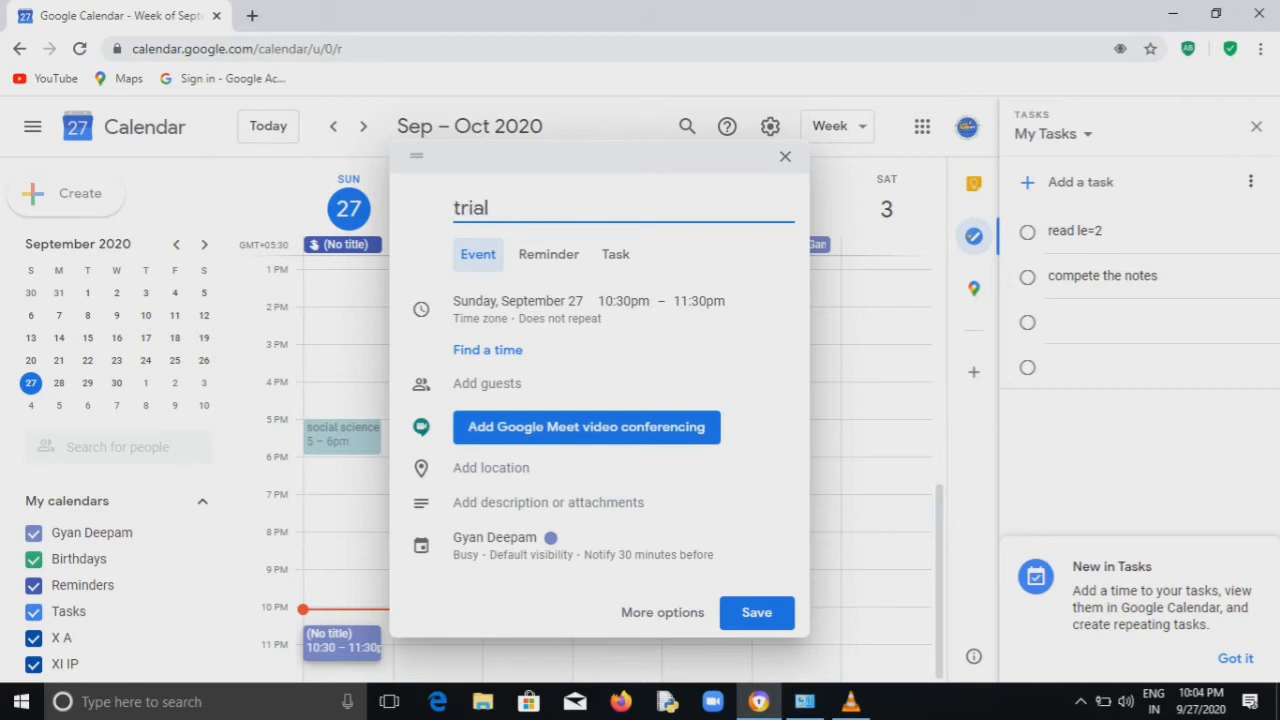
text(Trial)
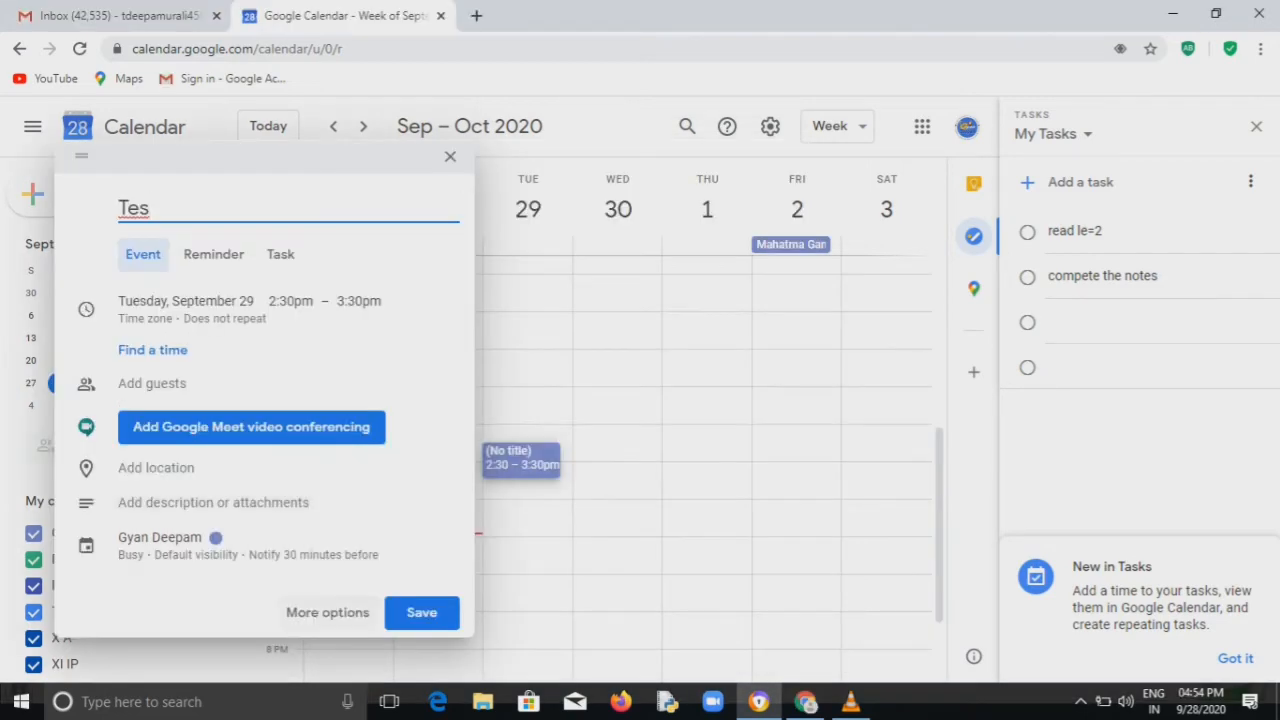
click(327, 612)
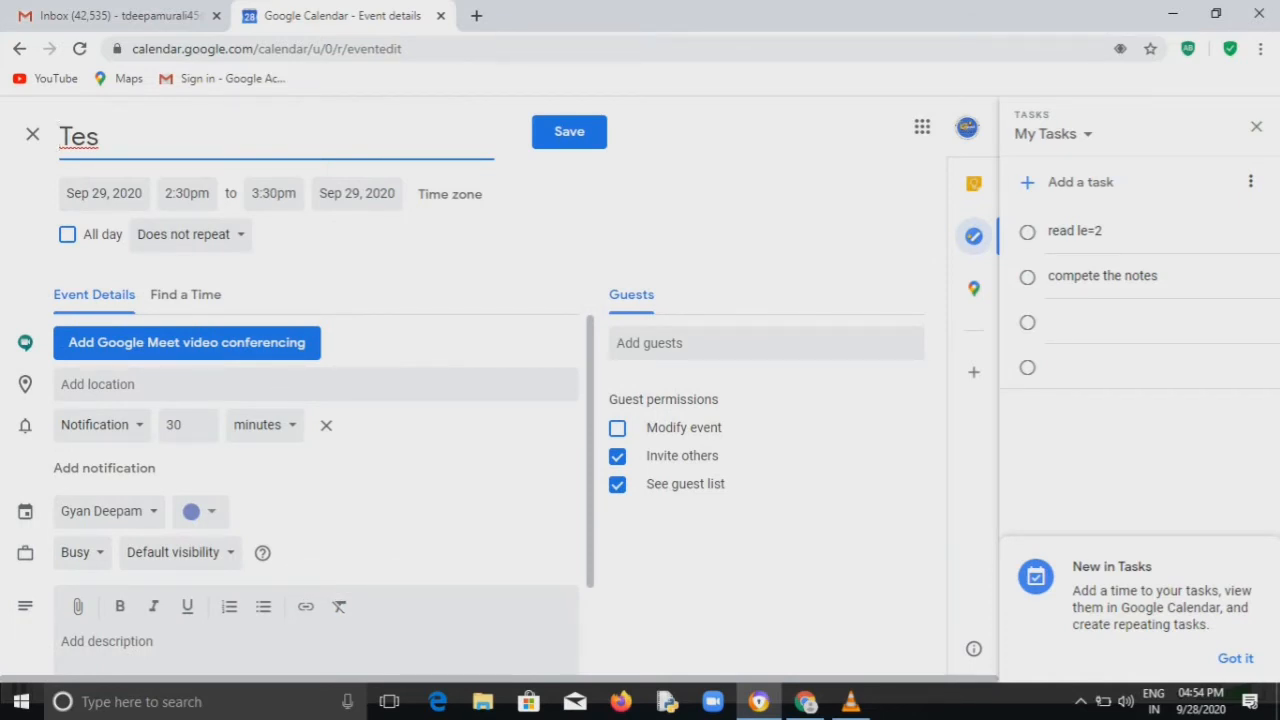
click(617, 455)
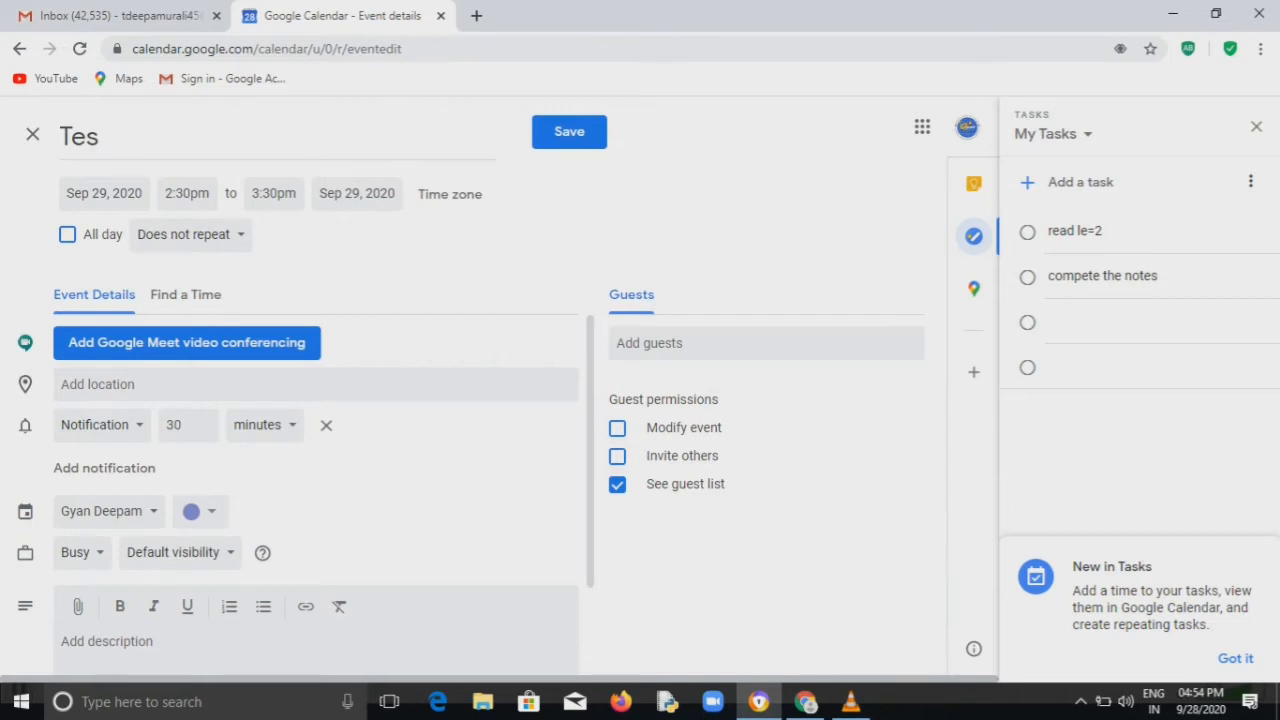
click(617, 483)
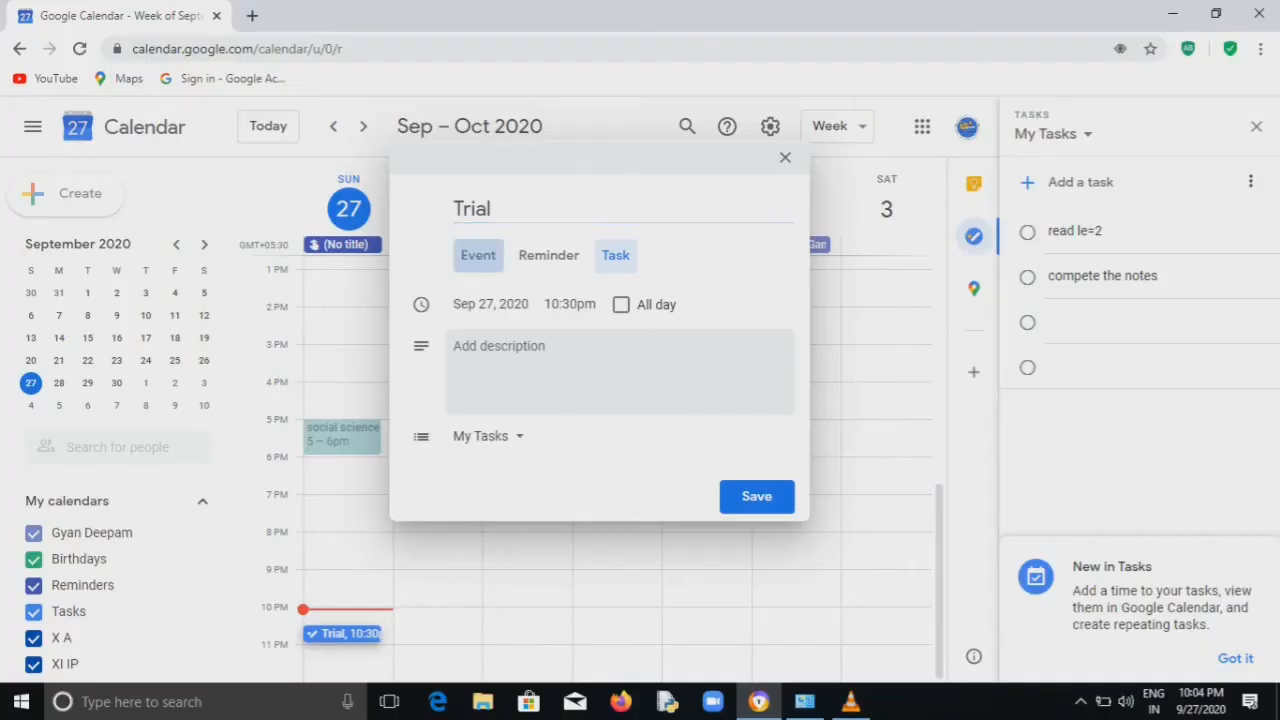
Switch the draft back to an Event, clear remaining guest permissions, and save it
click(478, 255)
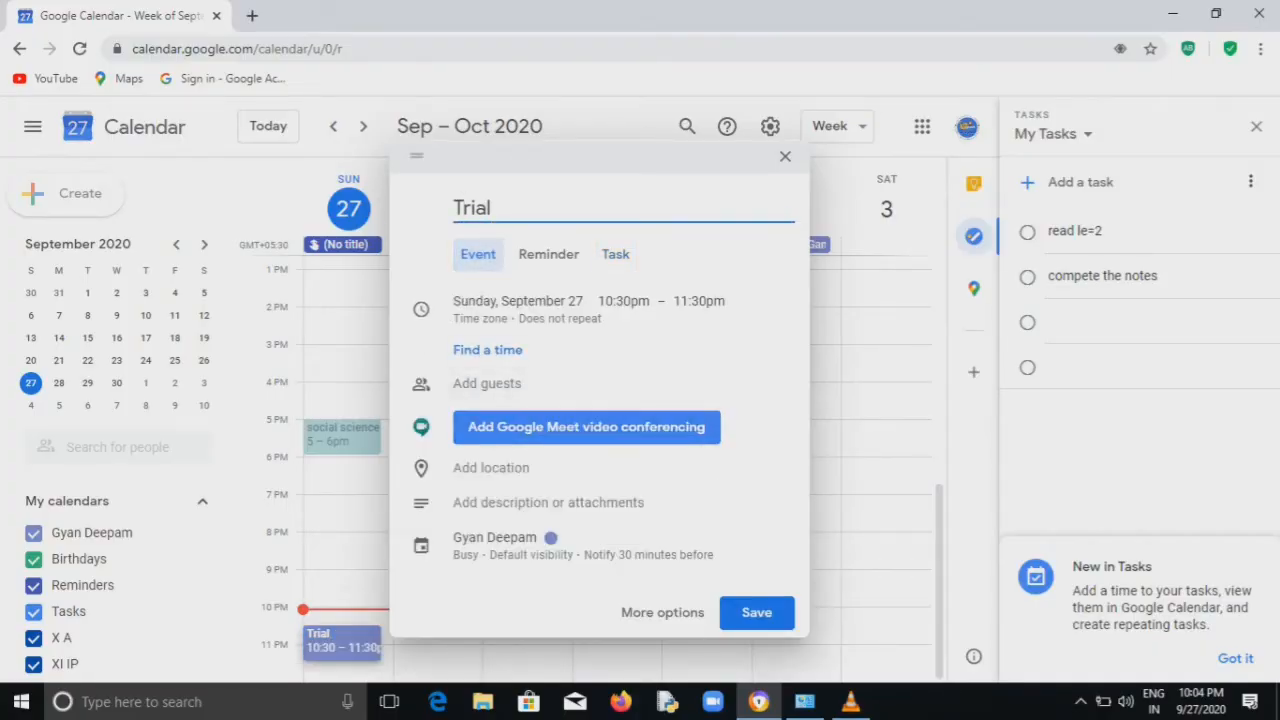
click(662, 612)
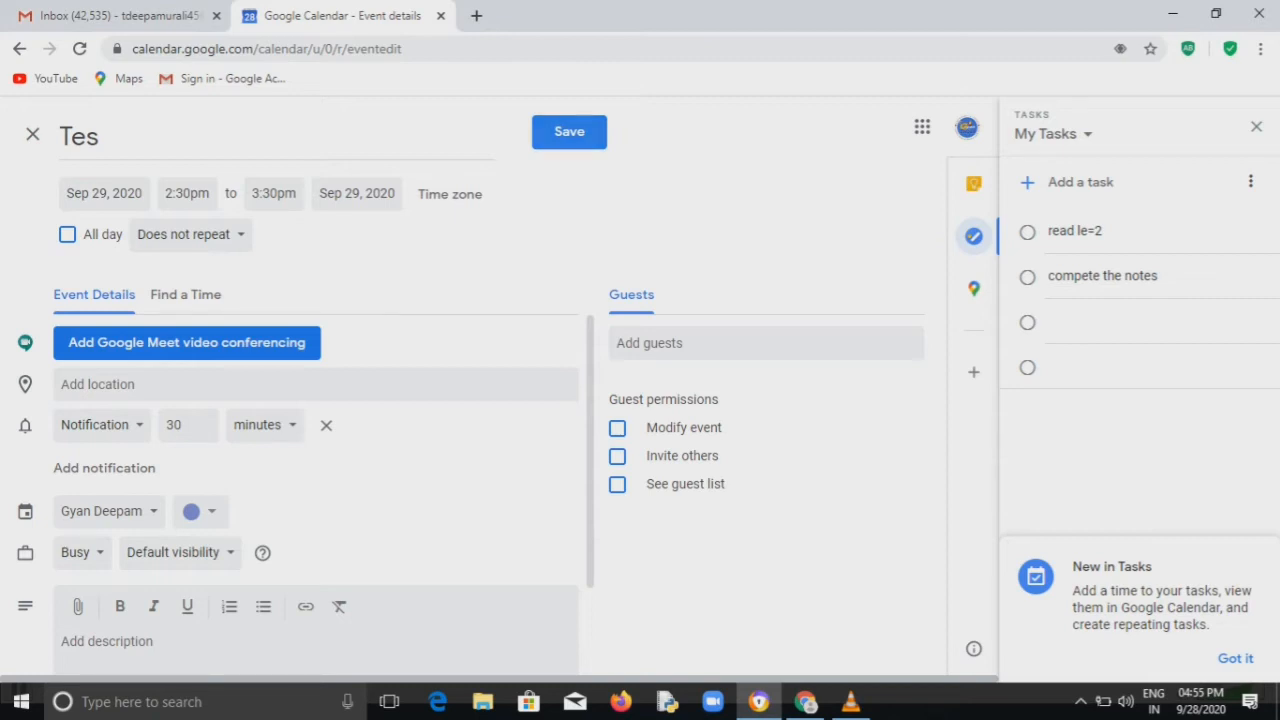
click(568, 131)
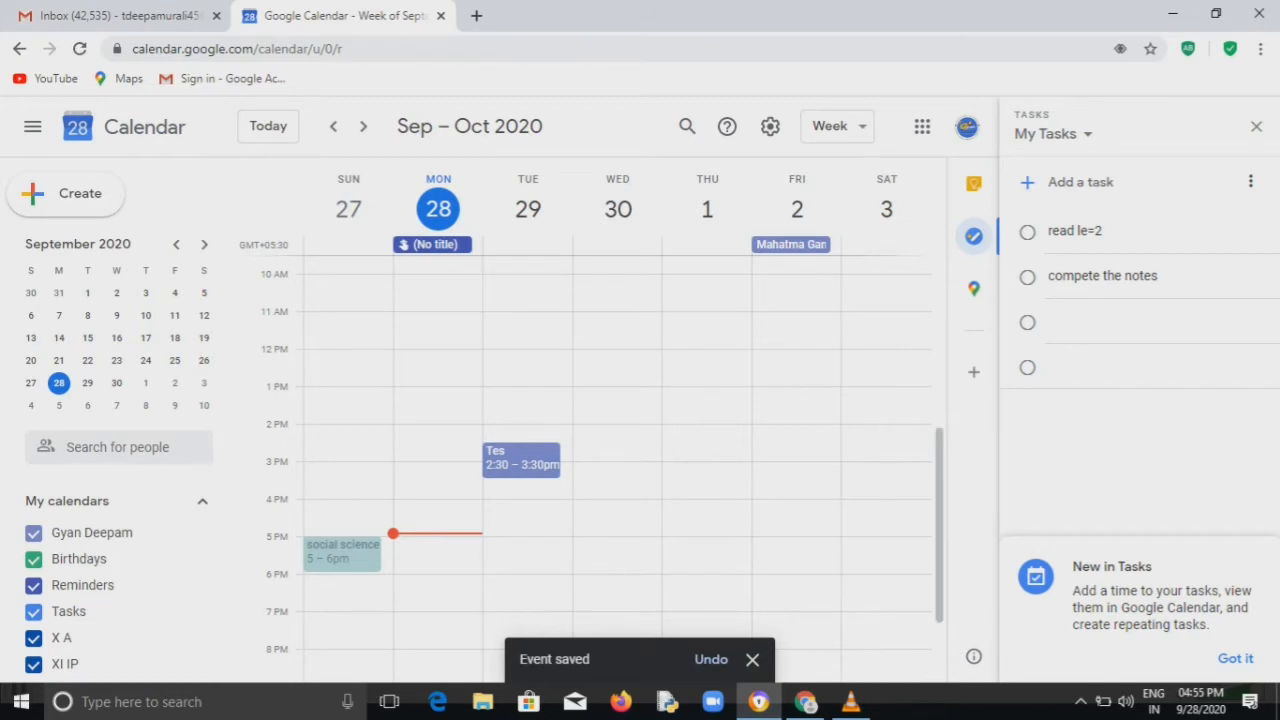
Edit the Tes event, add Google Meet video conferencing, and save
click(520, 463)
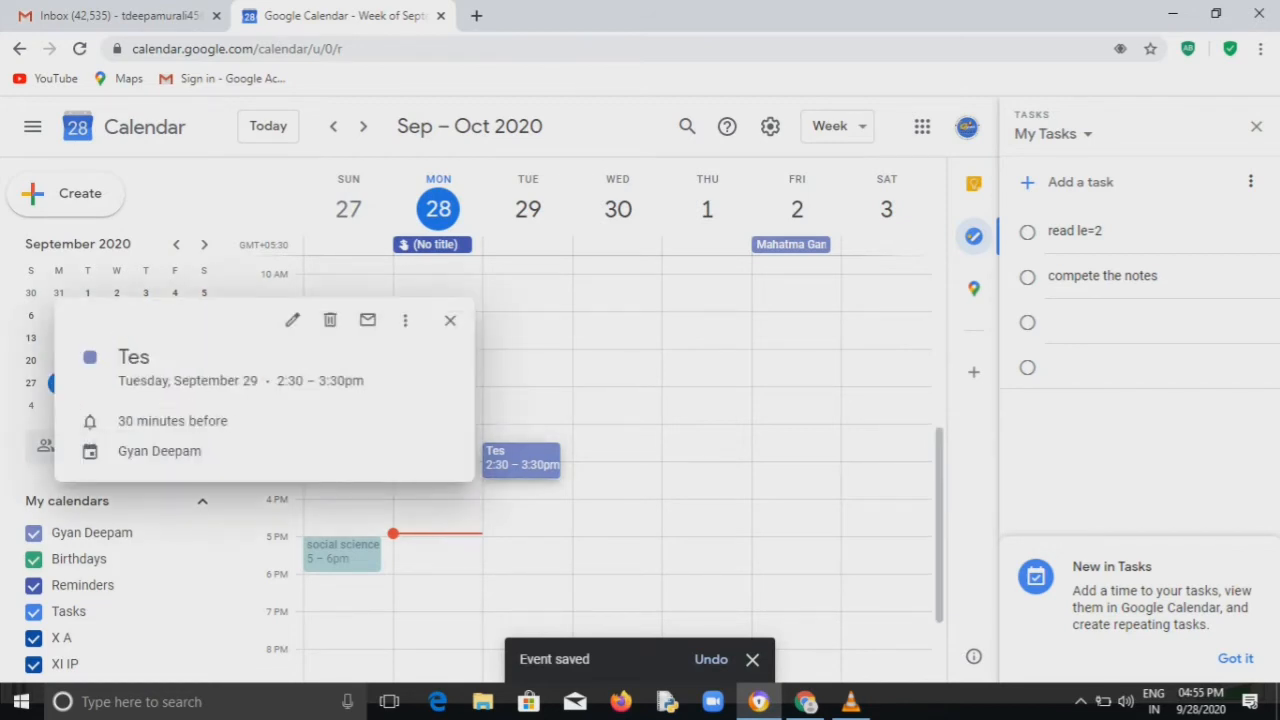
mouse_move(292, 320)
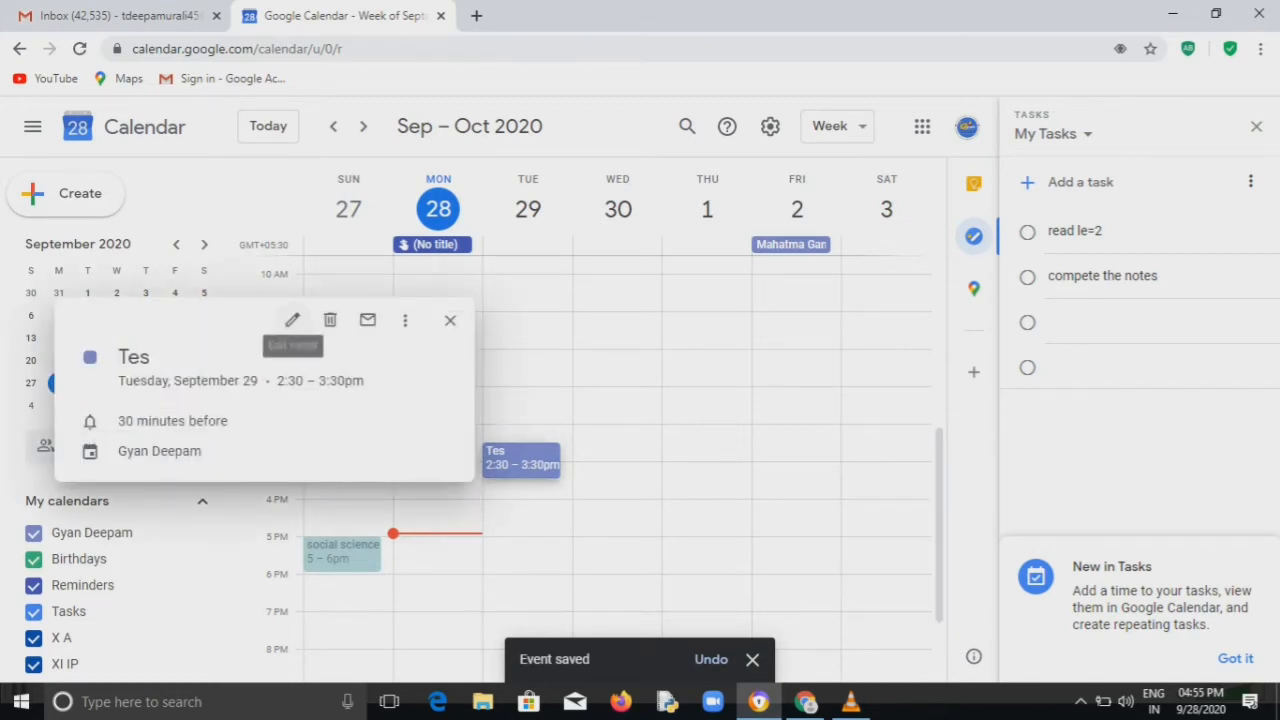
click(292, 320)
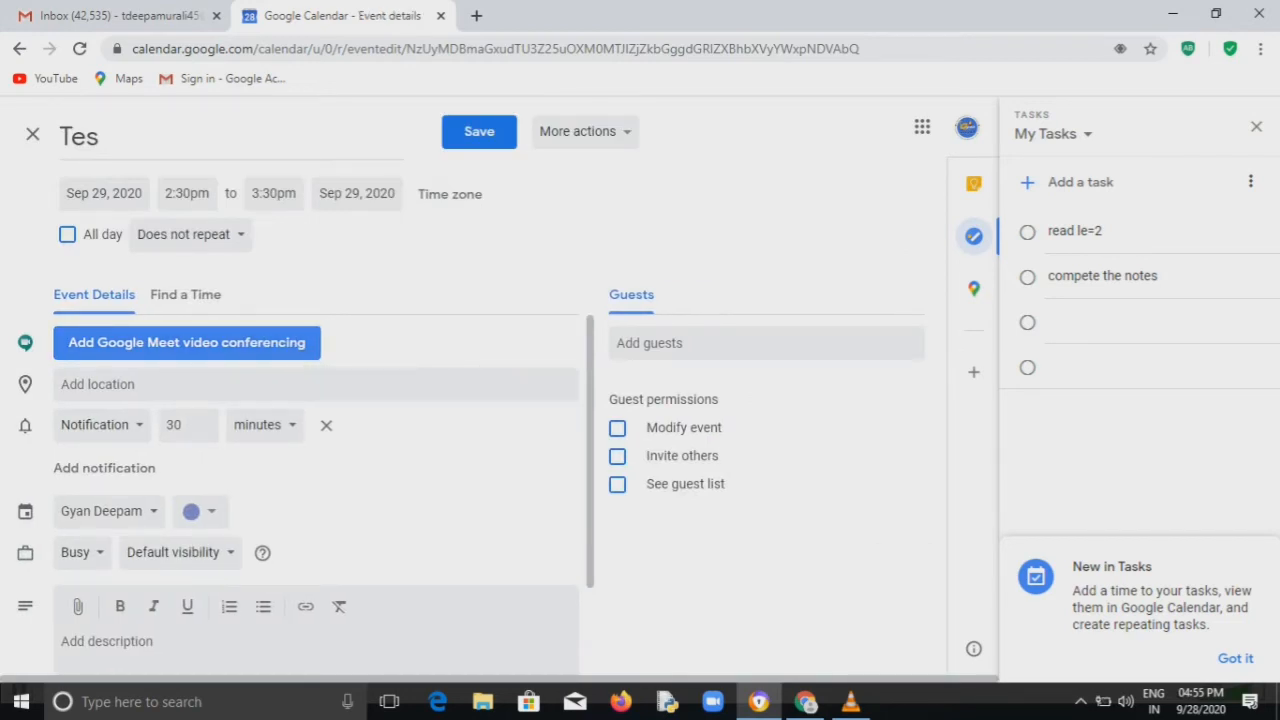
click(186, 342)
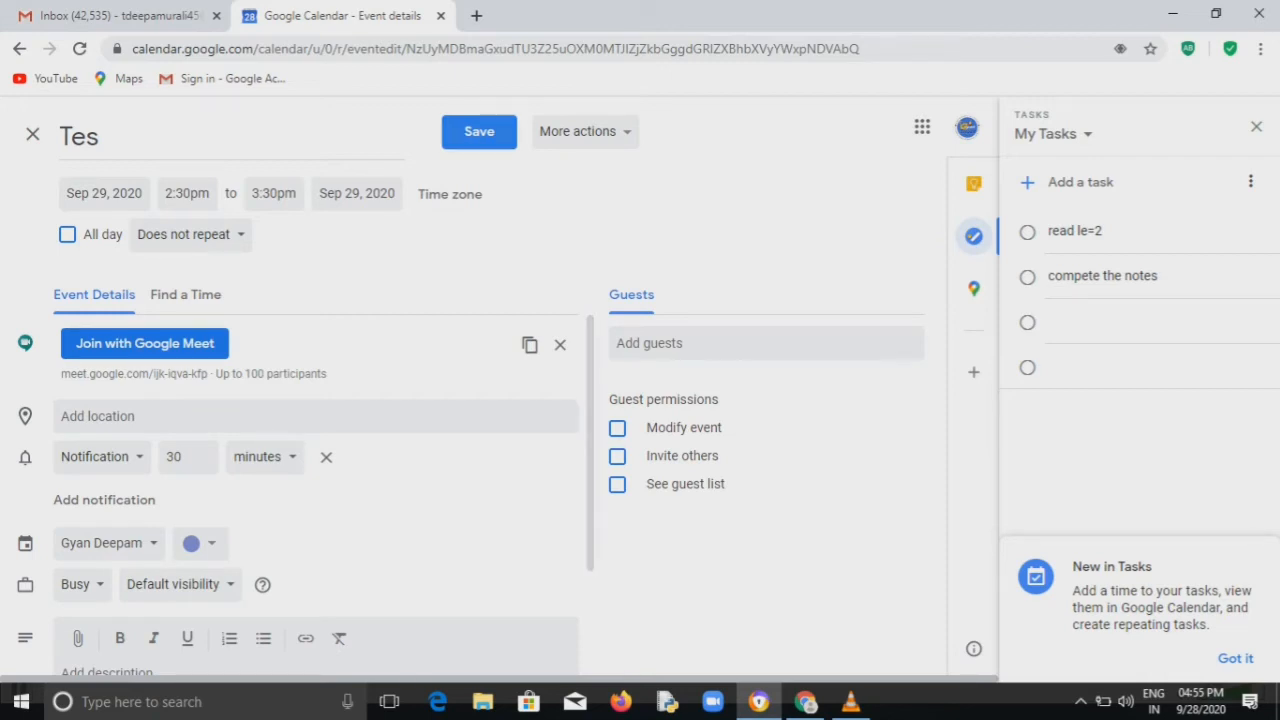
click(478, 131)
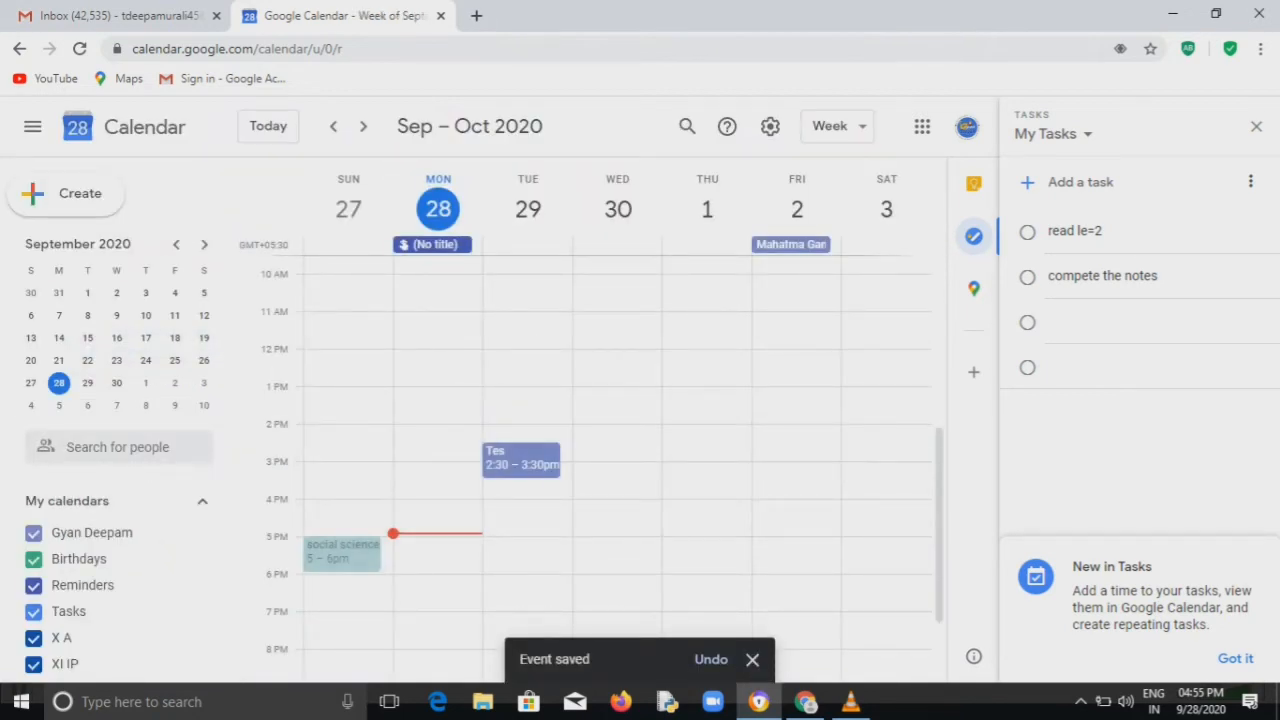
Reopen the Tes event from the week view in full edit detail
click(521, 460)
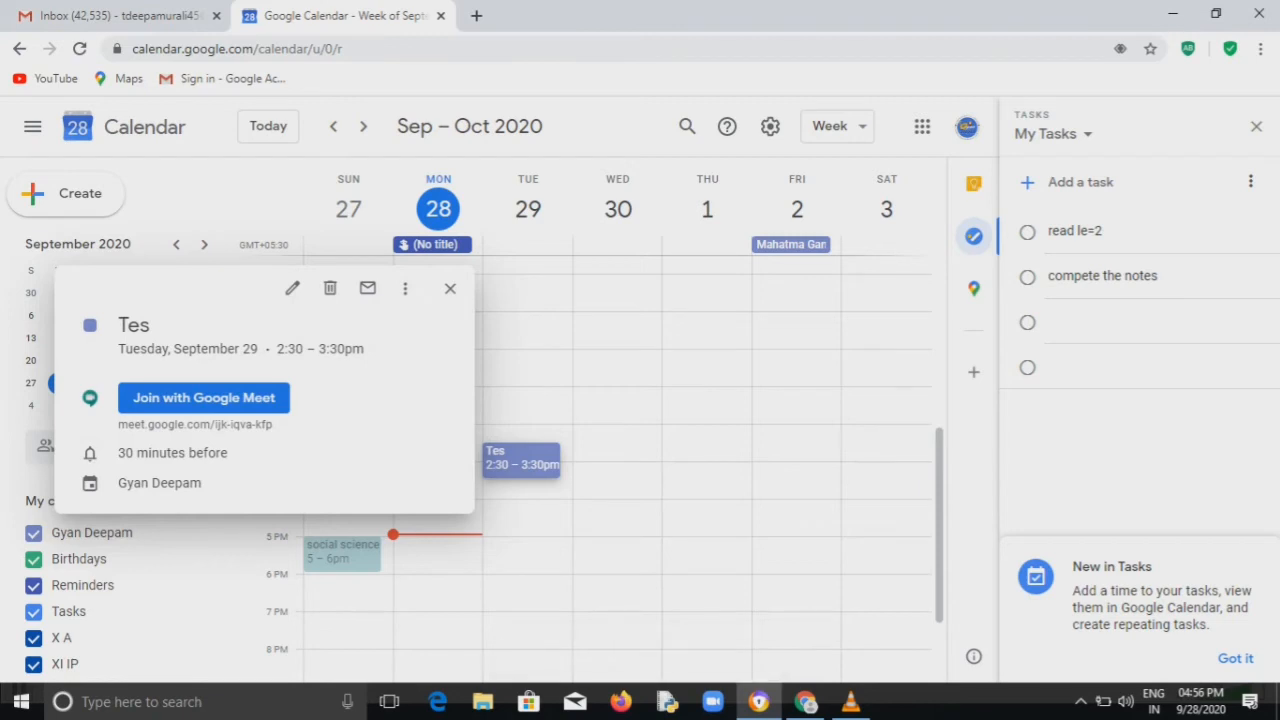
mouse_move(292, 288)
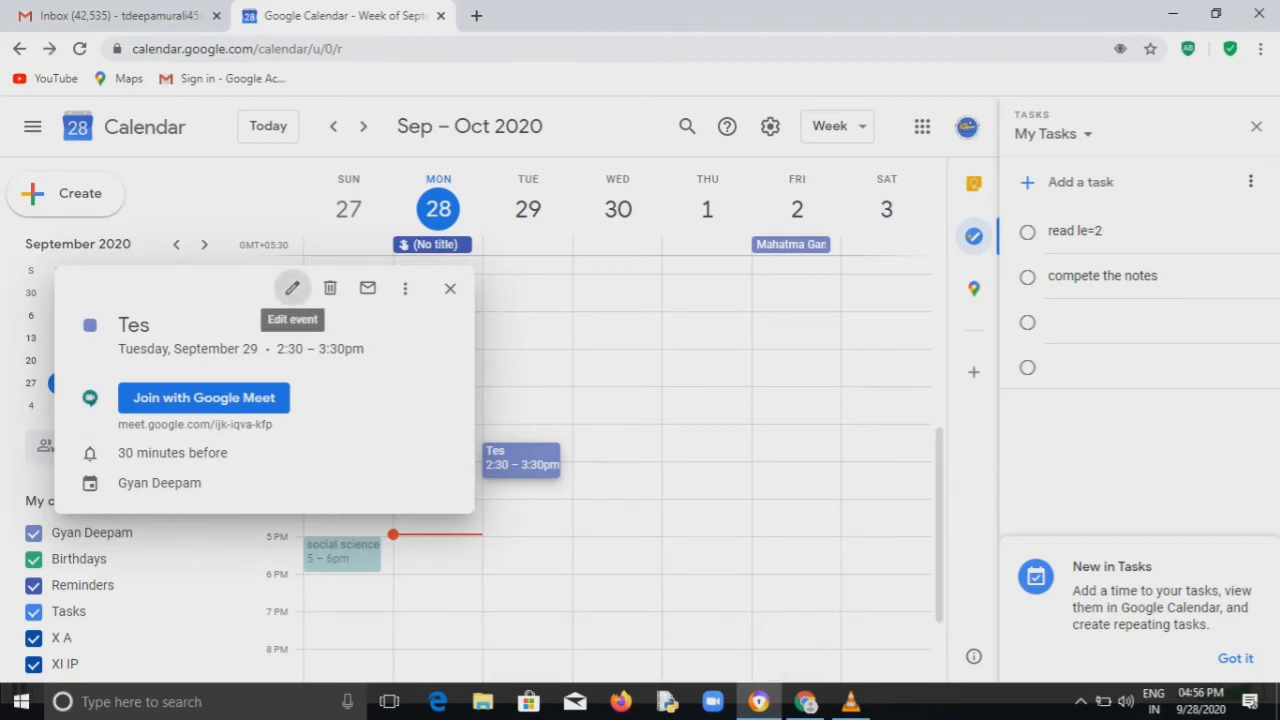
click(292, 288)
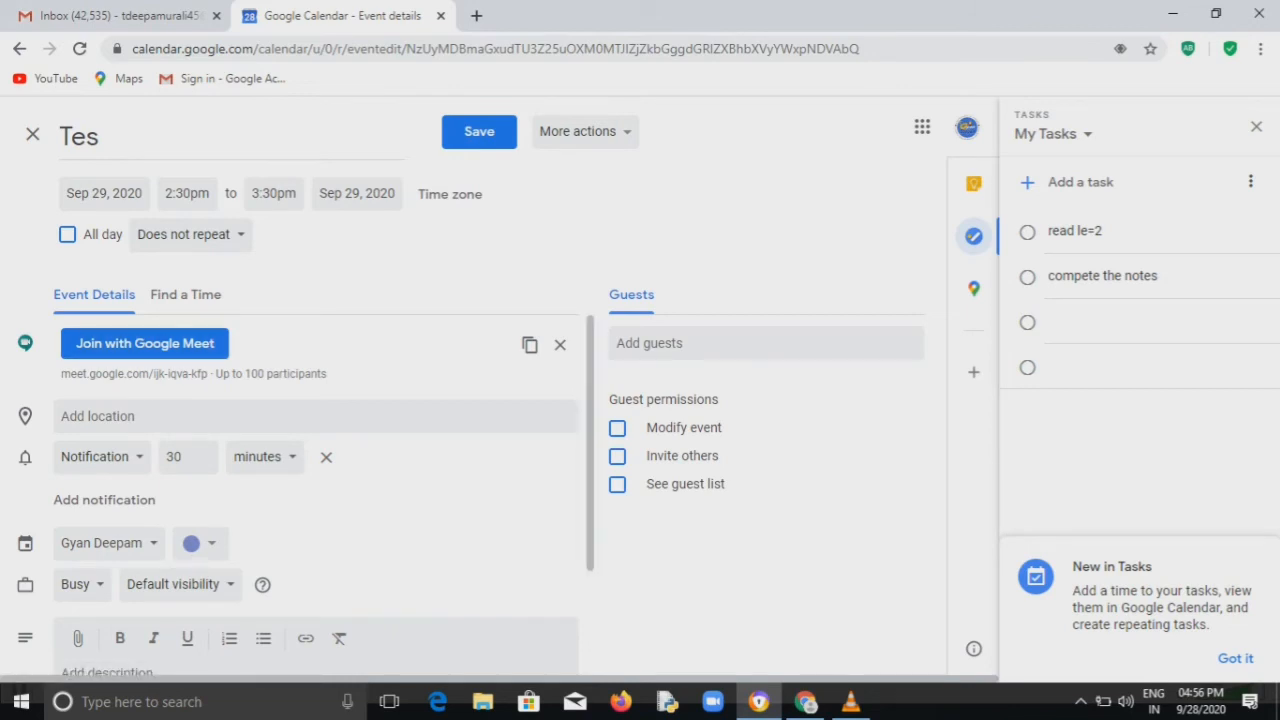
mouse_move(144, 343)
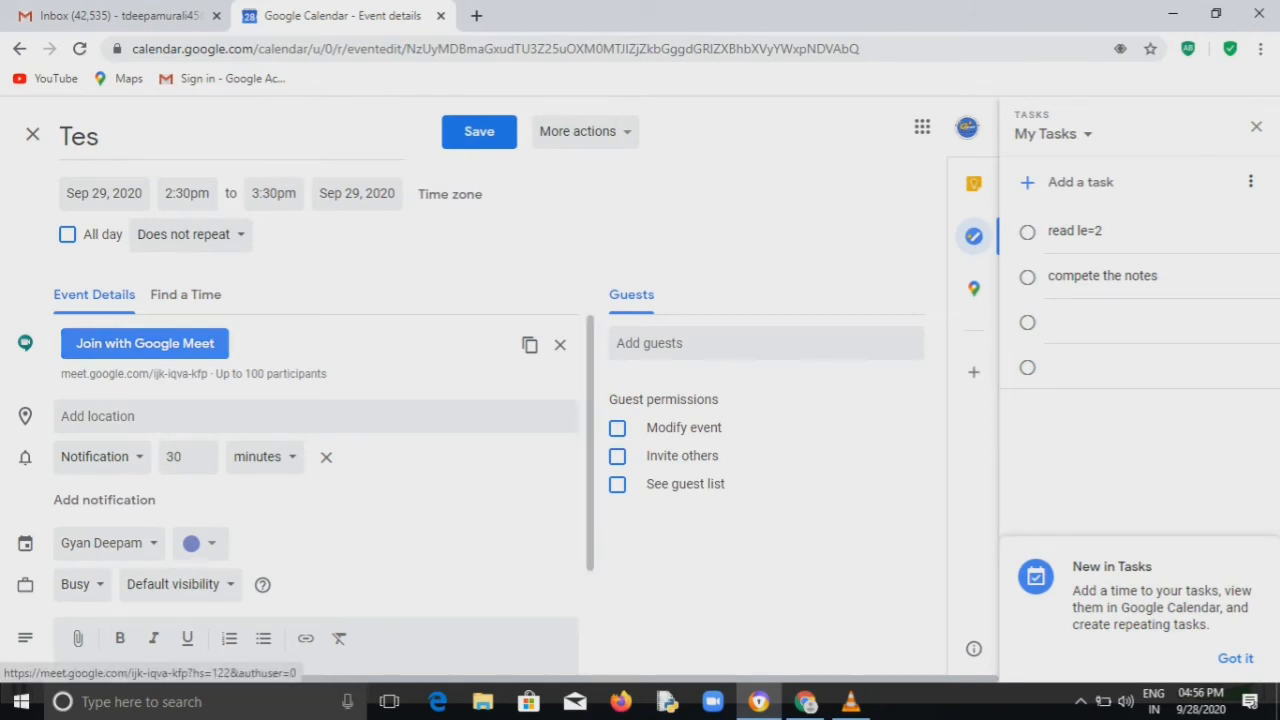